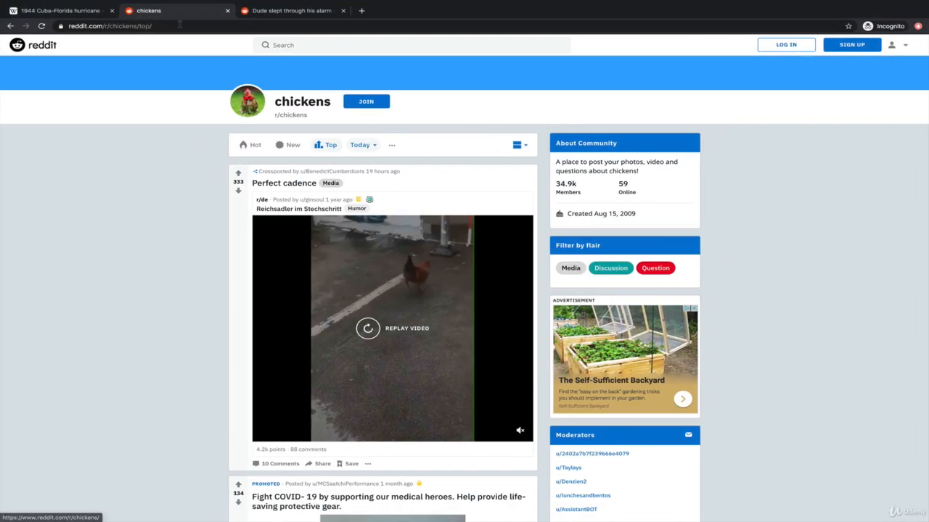
- Navigate back to the r/chickens community page and scroll through its posts
{"action": "left_click", "coordinate": [109, 27]}
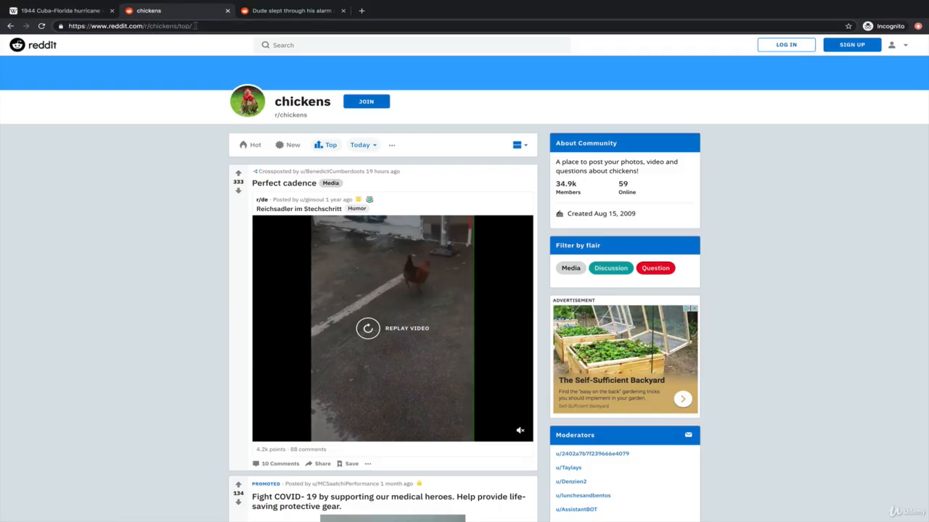
{"action": "left_click", "coordinate": [41, 26]}
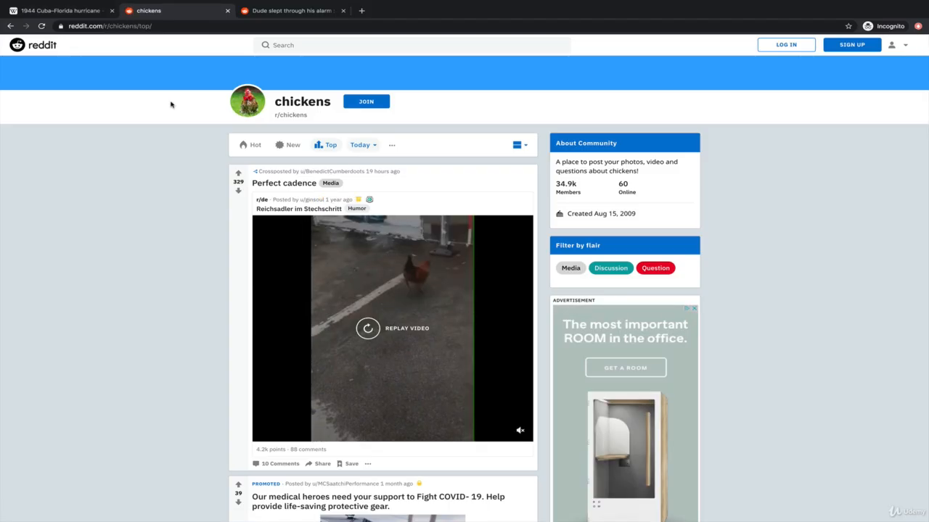
{"action": "left_click", "coordinate": [412, 45]}
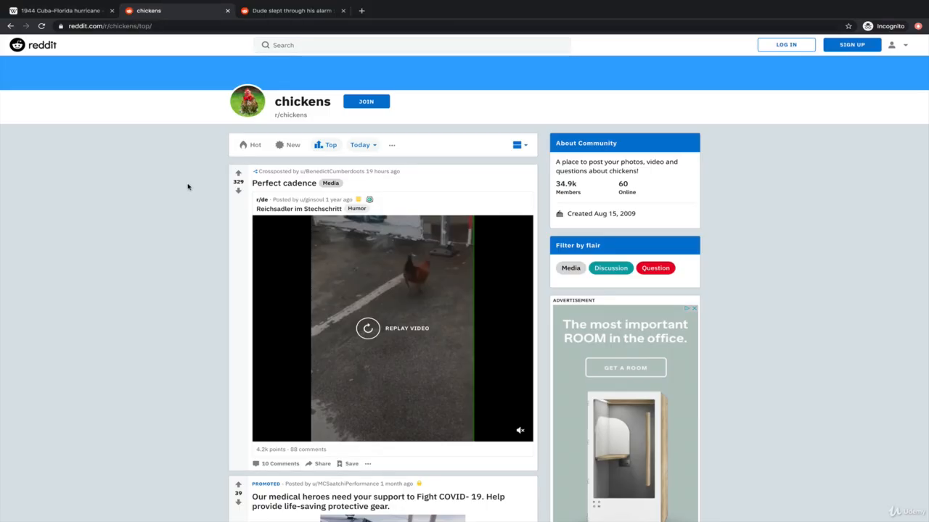
{"action": "mouse_move", "coordinate": [215, 154]}
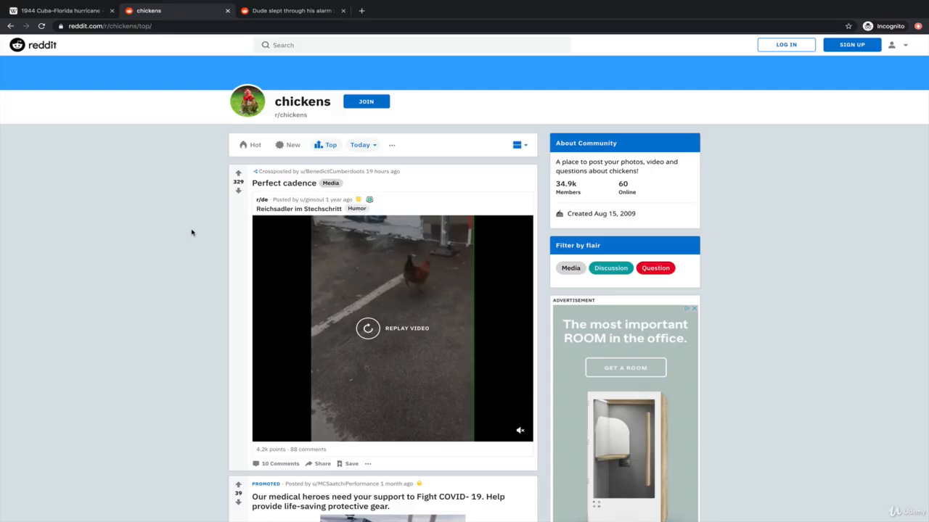
{"action": "mouse_move", "coordinate": [256, 237]}
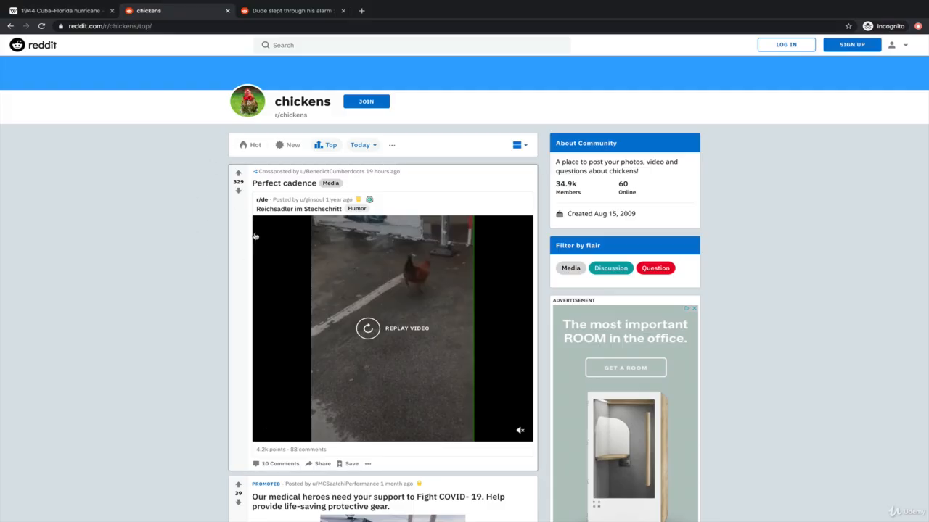
{"action": "mouse_move", "coordinate": [742, 186]}
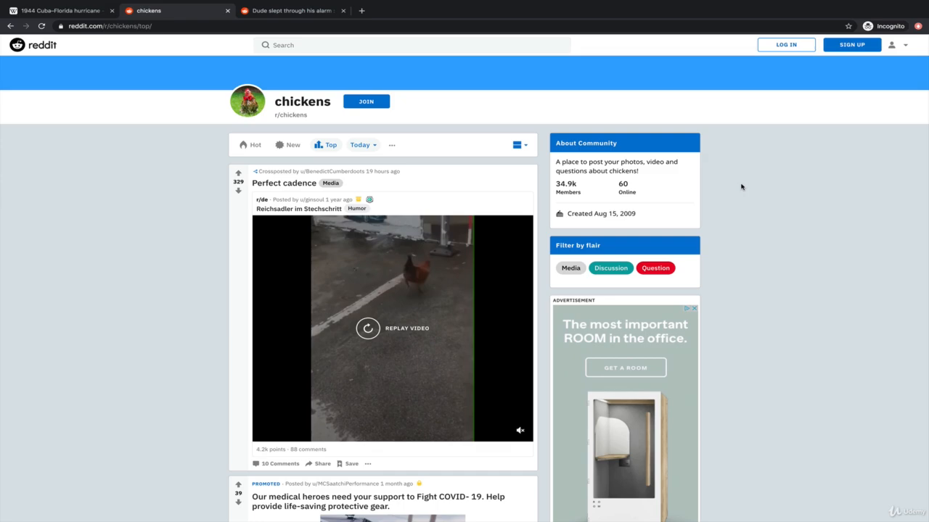
{"action": "mouse_move", "coordinate": [749, 368]}
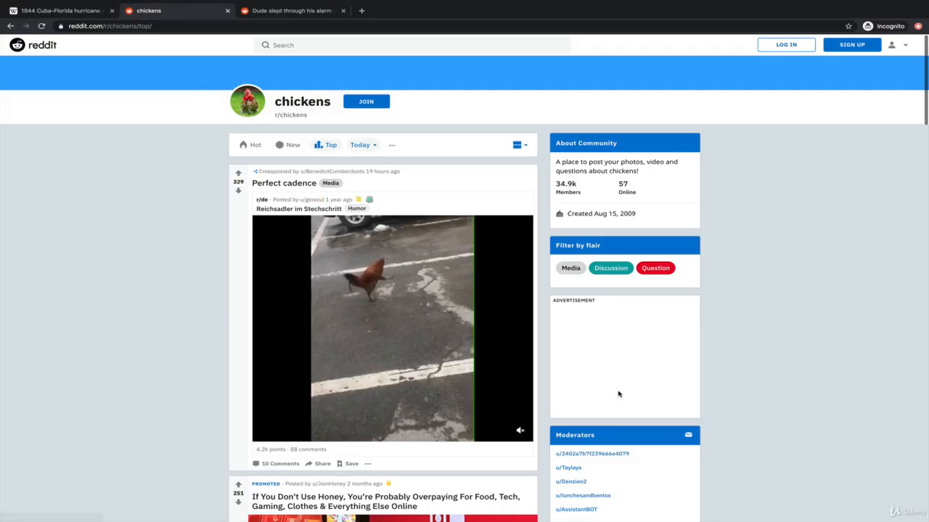
{"action": "scroll", "scroll_direction": "down", "scroll_amount": 3}
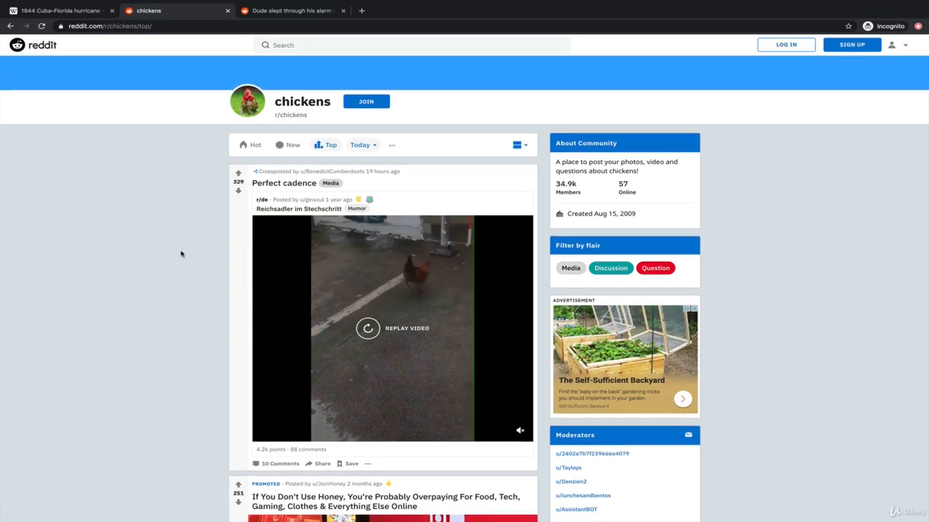
{"action": "mouse_move", "coordinate": [395, 138]}
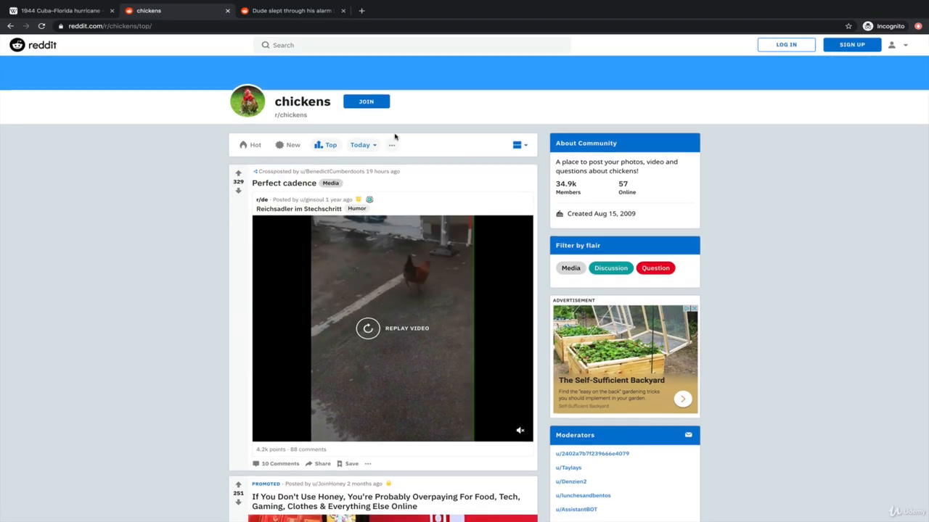
- View the r/chickens page source in a new tab, scan the HTML, and return to the community page
{"action": "right_click", "coordinate": [133, 216]}
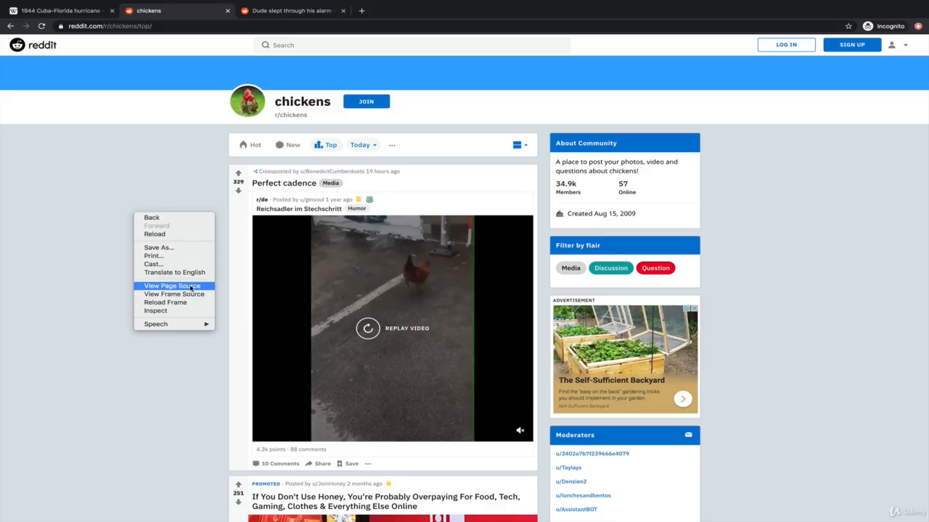
{"action": "left_click", "coordinate": [171, 284]}
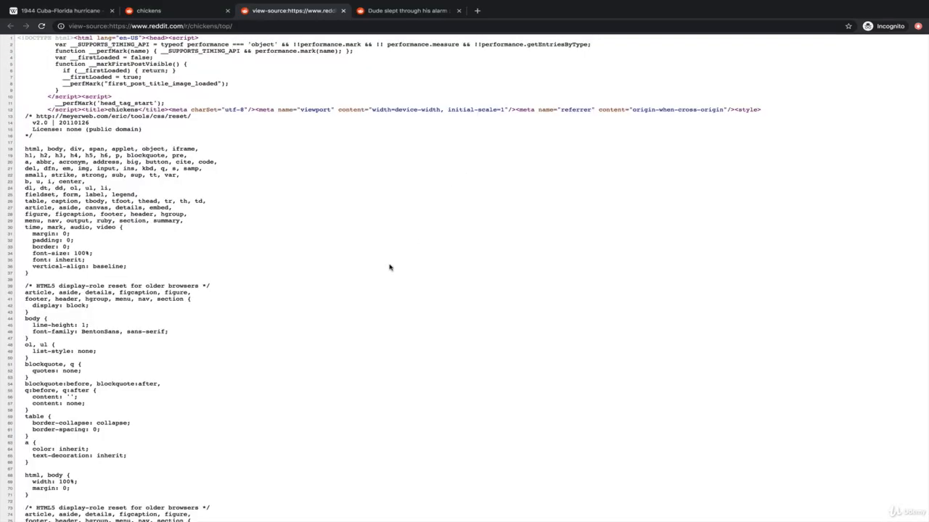
{"action": "scroll", "scroll_direction": "down", "scroll_amount": 3}
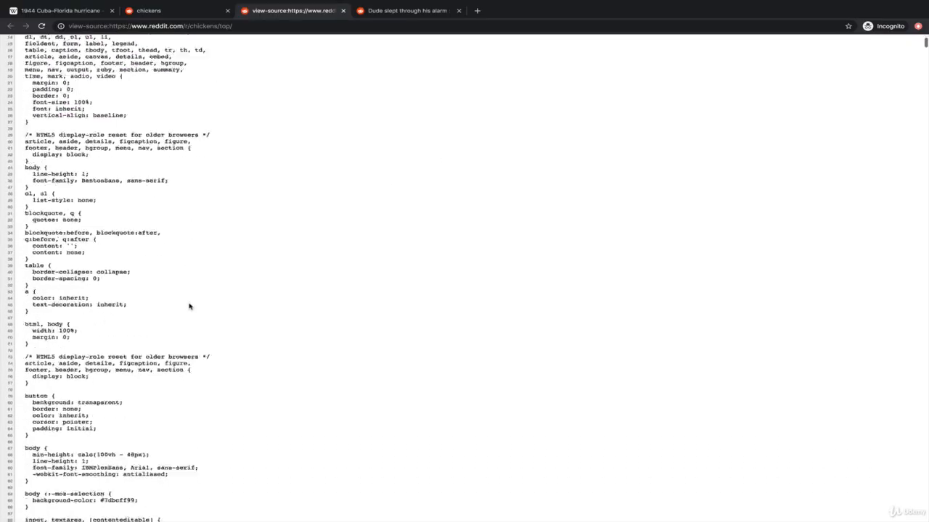
{"action": "left_click", "coordinate": [174, 10]}
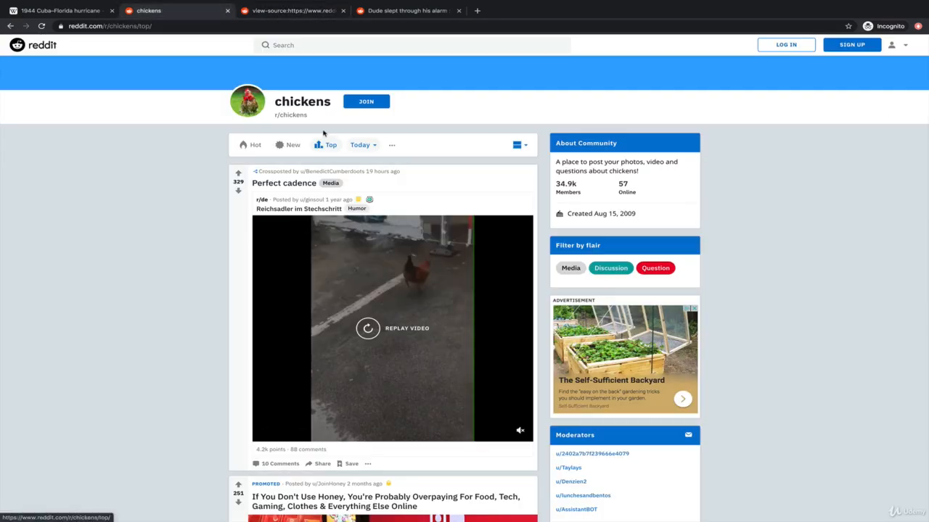
{"action": "mouse_move", "coordinate": [305, 19]}
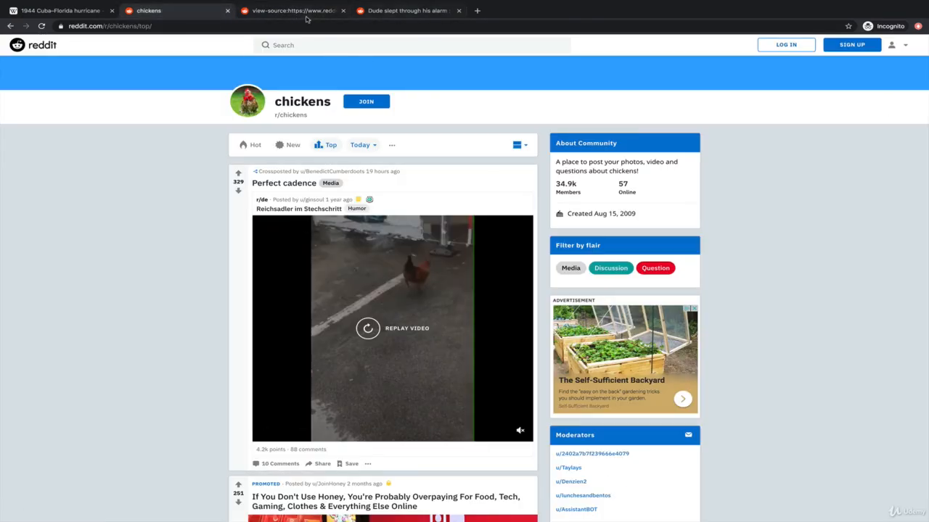
- View the source of the 1944 Cuba–Florida hurricane Wikipedia article in a new tab
{"action": "left_click", "coordinate": [58, 10]}
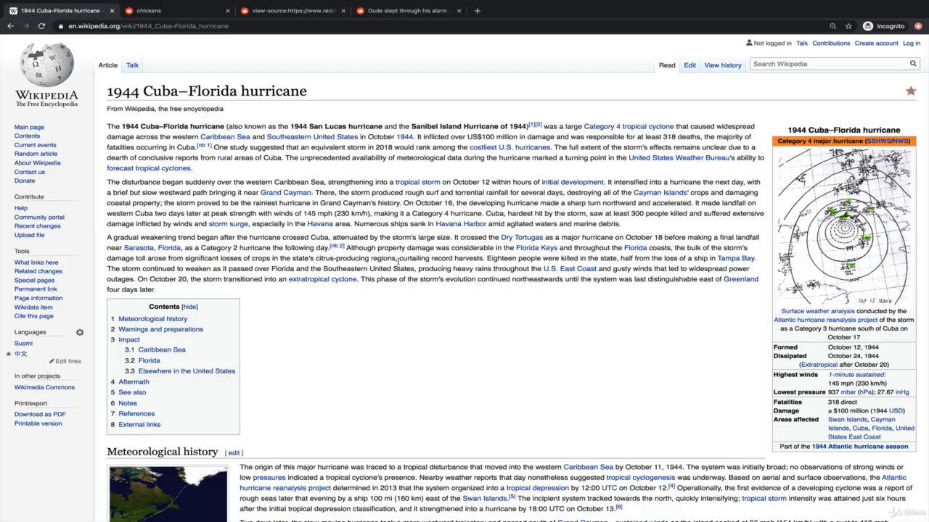
{"action": "right_click", "coordinate": [398, 261]}
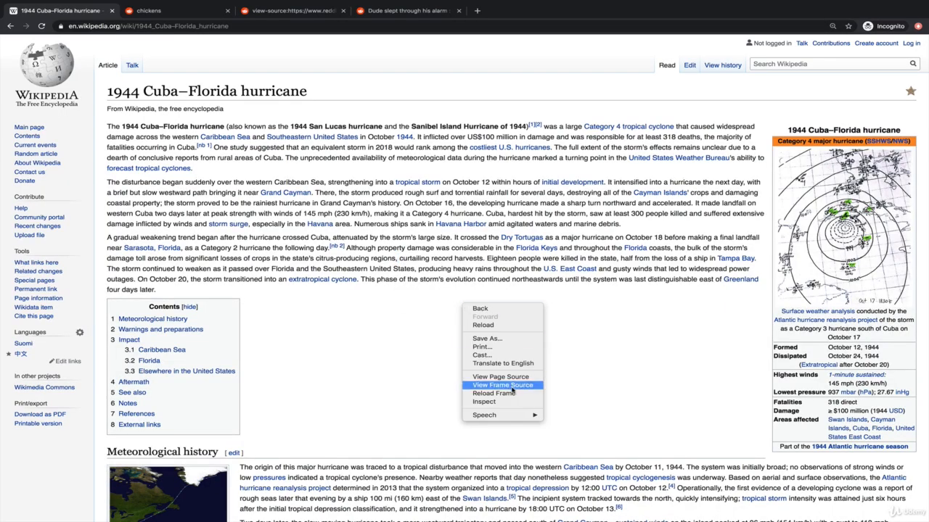
{"action": "left_click", "coordinate": [502, 384]}
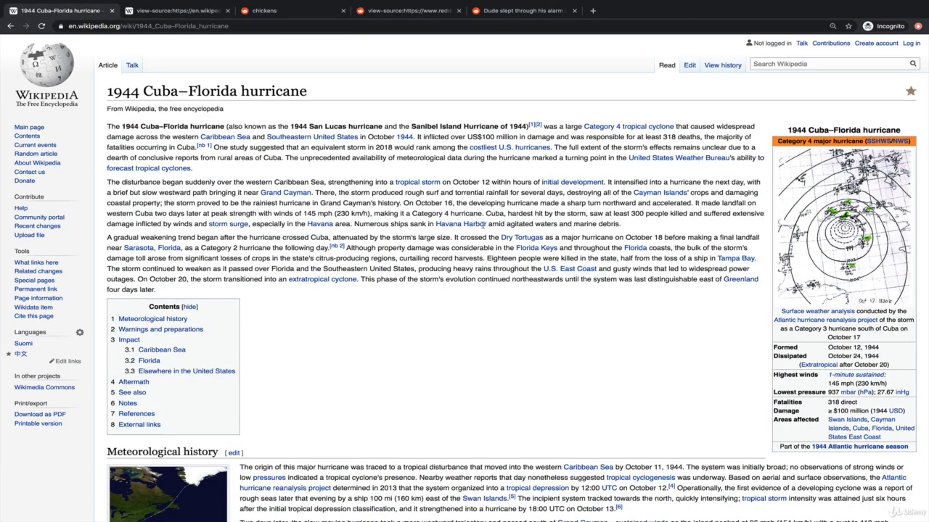
{"action": "mouse_move", "coordinate": [602, 272]}
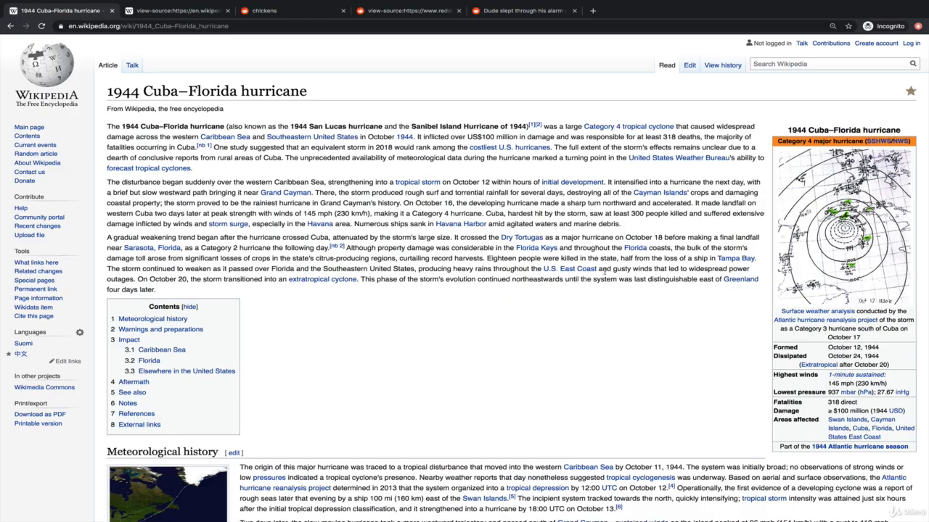
{"action": "left_click", "coordinate": [174, 10]}
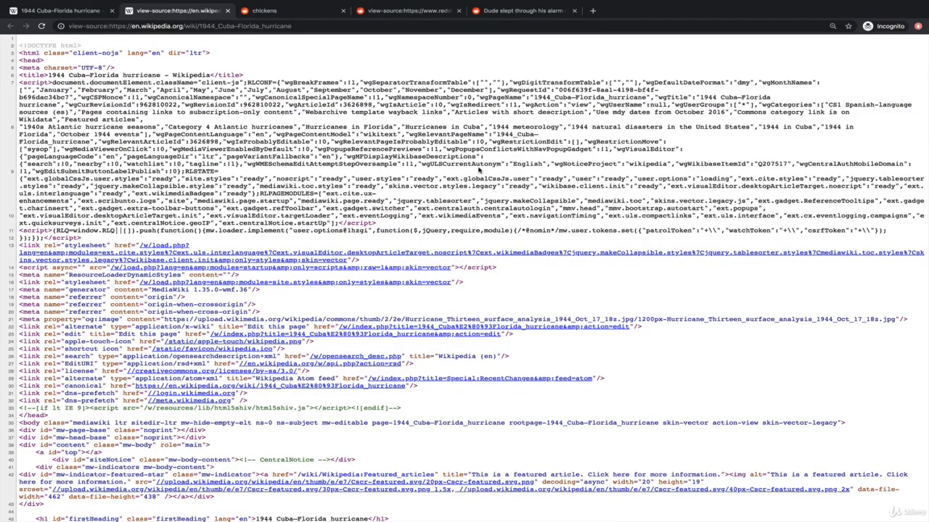
{"action": "mouse_move", "coordinate": [331, 49]}
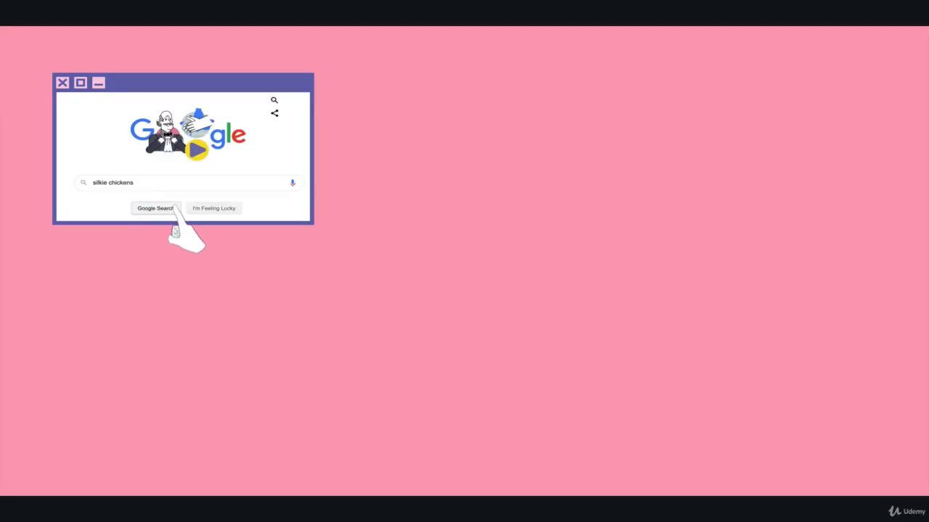
{"action": "left_click", "coordinate": [154, 208]}
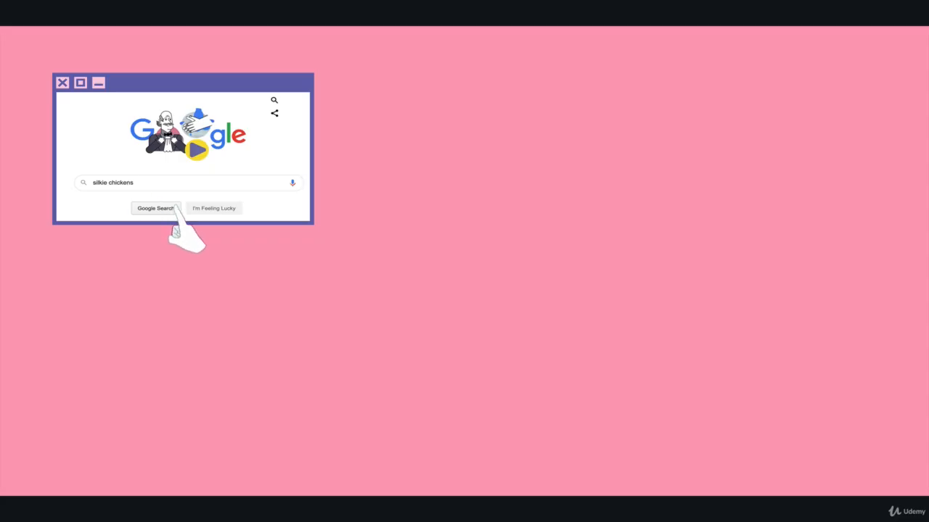
{"action": "left_click", "coordinate": [155, 209]}
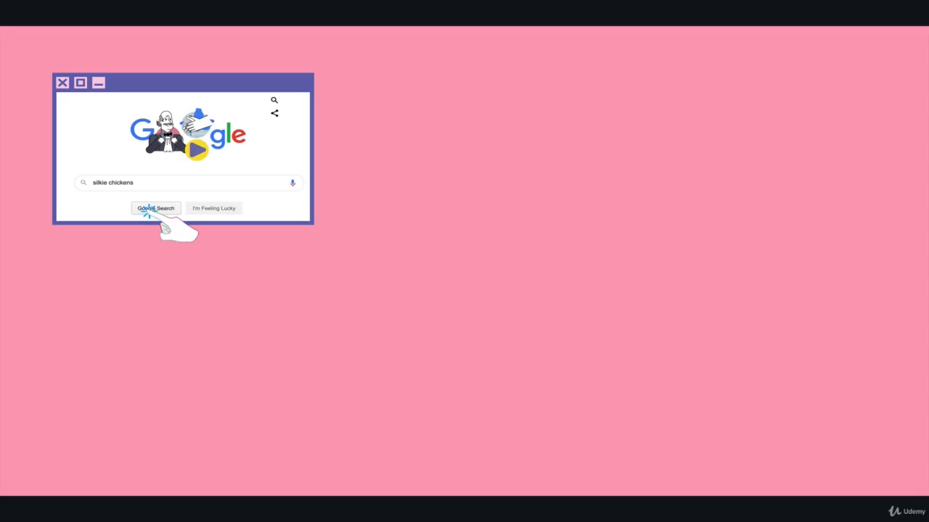
{"action": "left_click", "coordinate": [155, 209]}
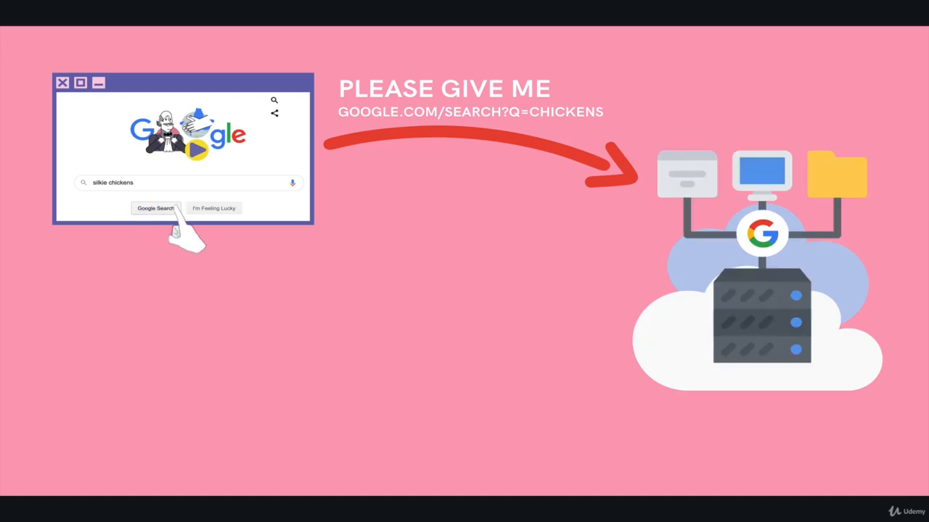
- Advance the slide until the HTML/CSS/JS response box returns to the silkie chickens results window
{"action": "left_click", "coordinate": [155, 209]}
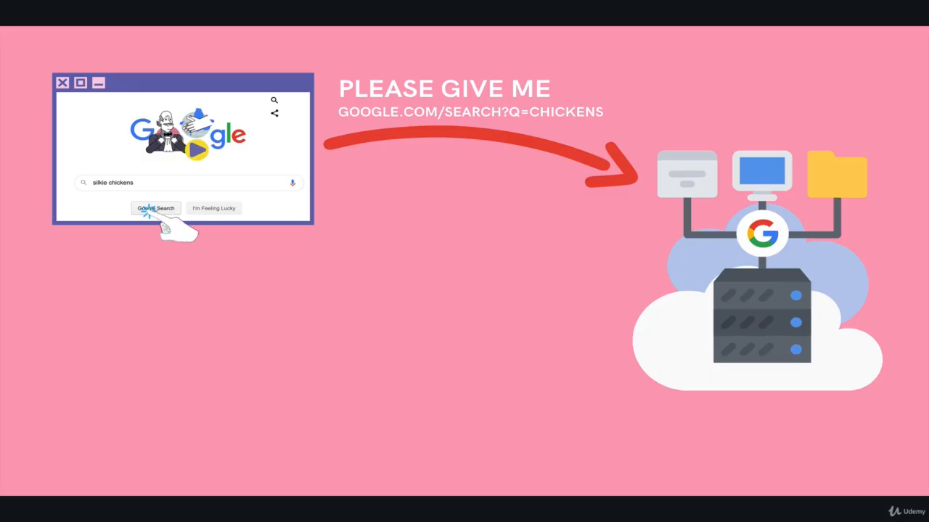
{"action": "left_click", "coordinate": [155, 209]}
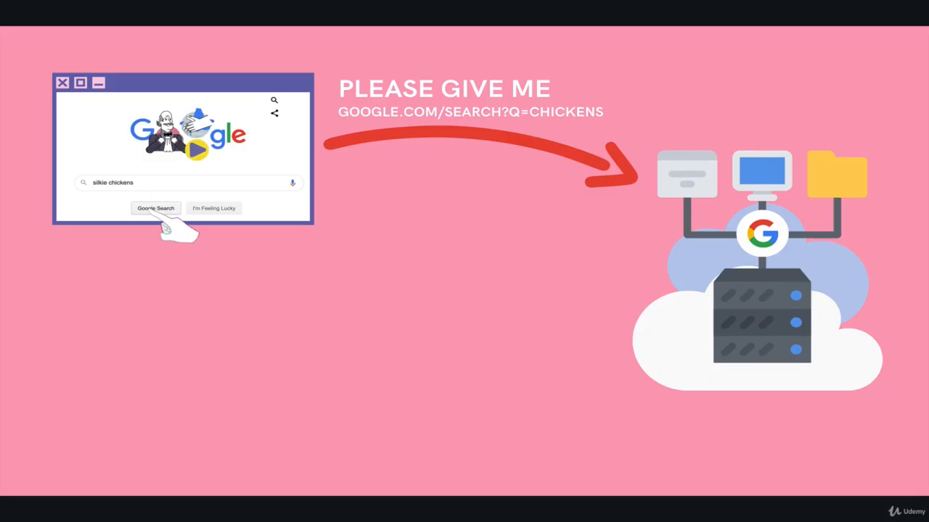
{"action": "mouse_move", "coordinate": [186, 239]}
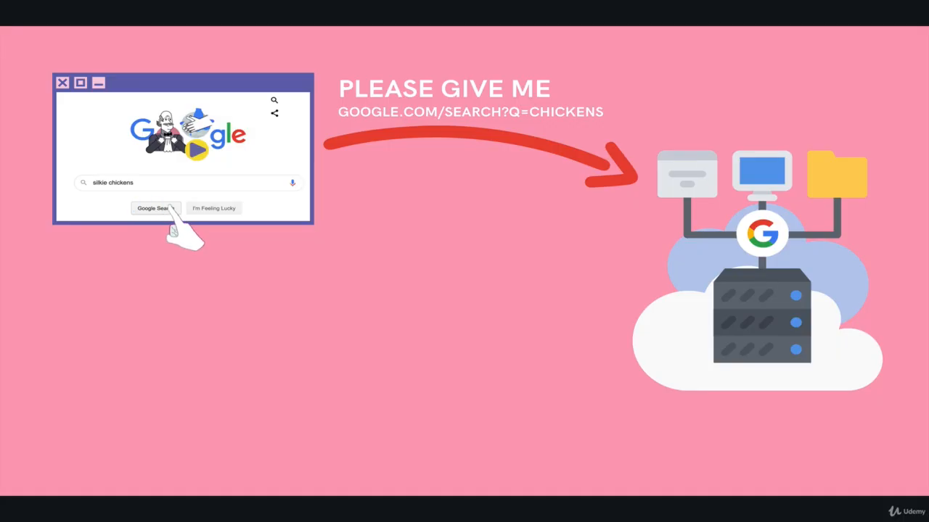
{"action": "left_click", "coordinate": [154, 209]}
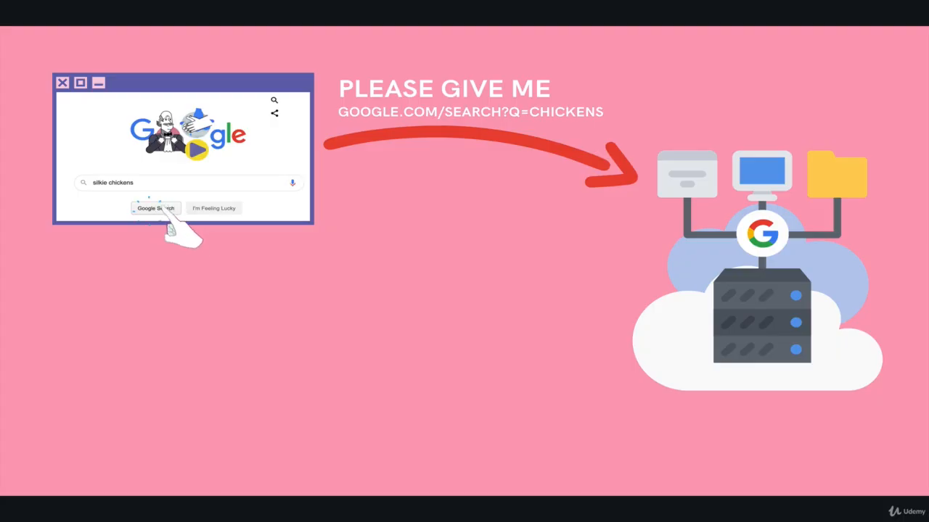
{"action": "left_click", "coordinate": [153, 208]}
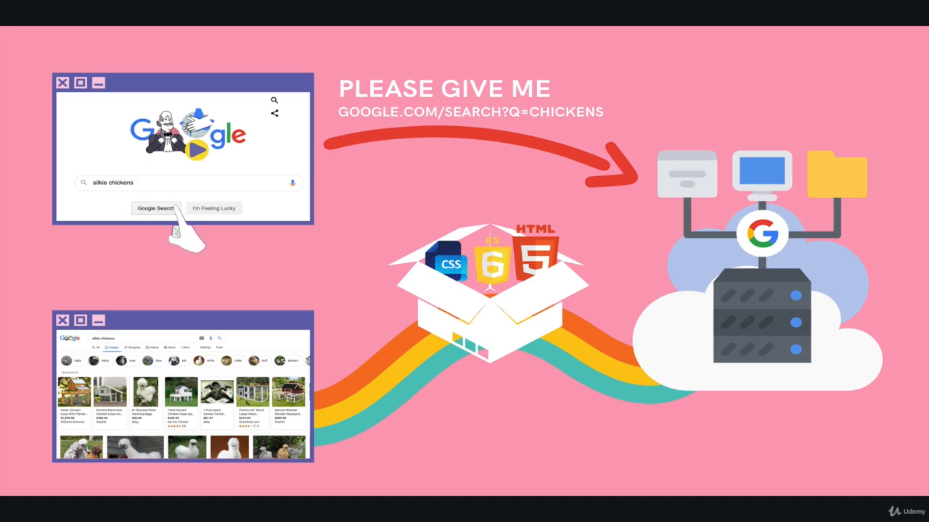